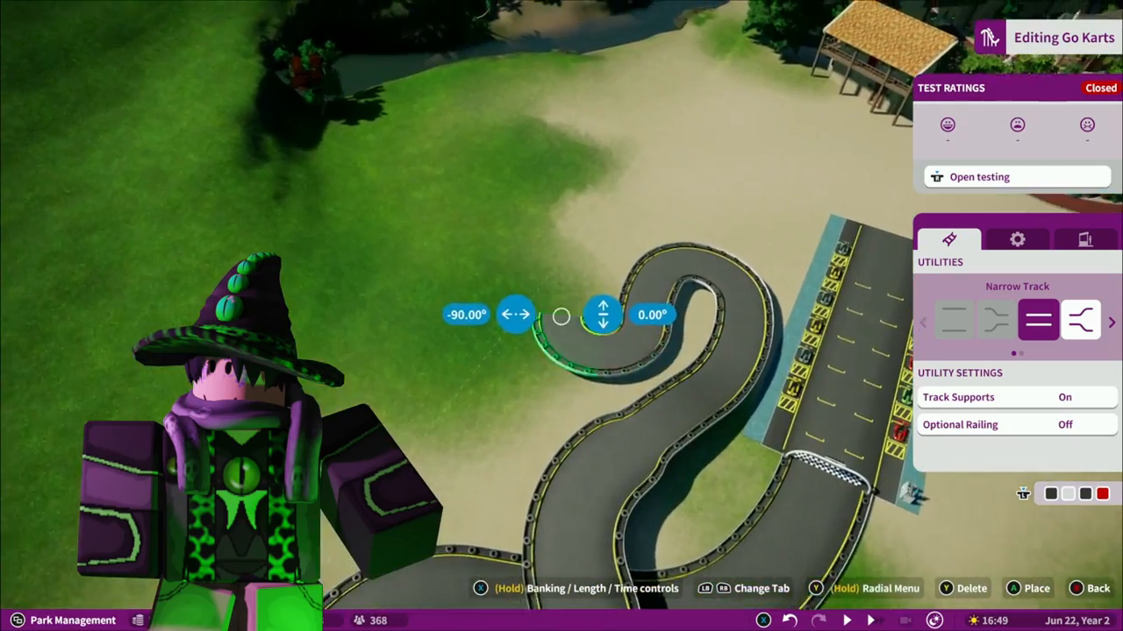
- Lay a Vertical Wooden Queue Path from the pit lane, then add a Red Swirly Path piece
left_click(1085, 238)
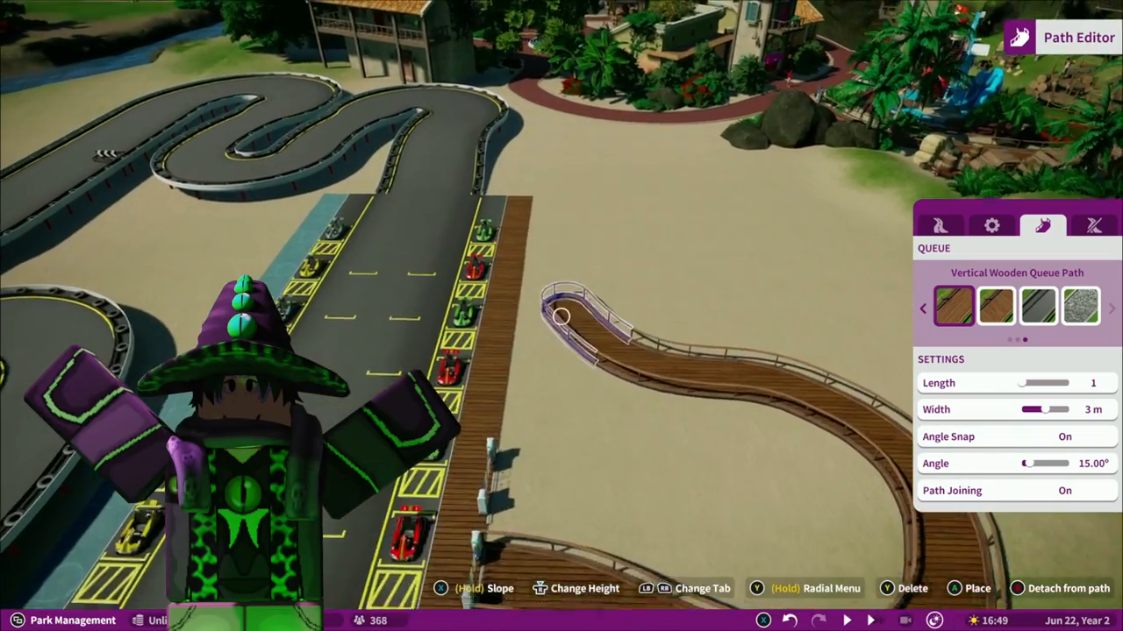
left_click(940, 226)
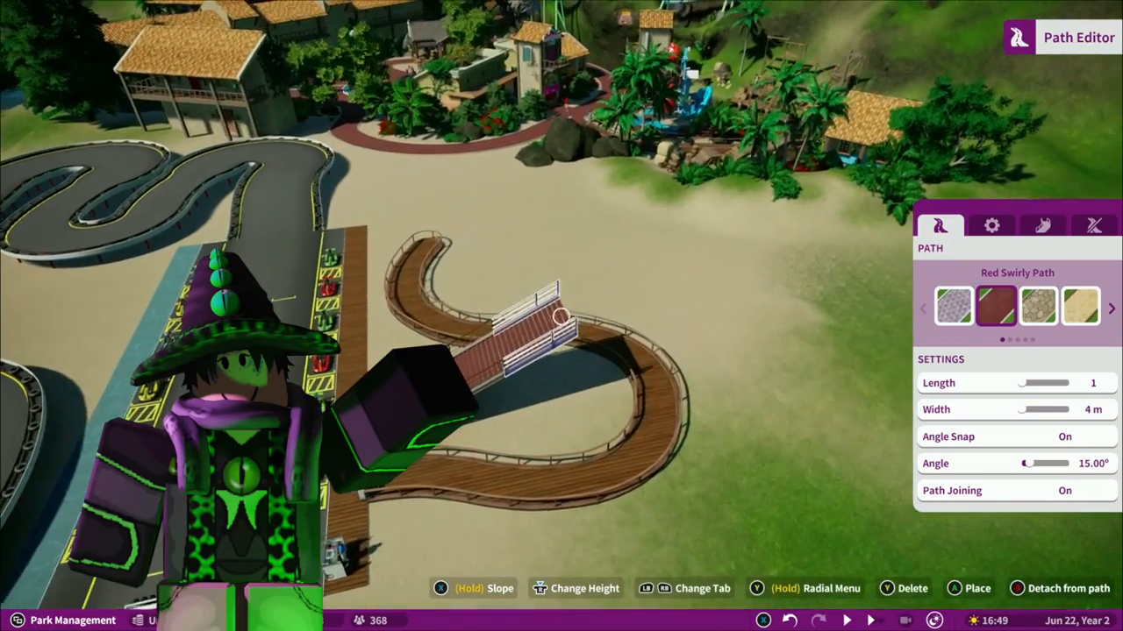